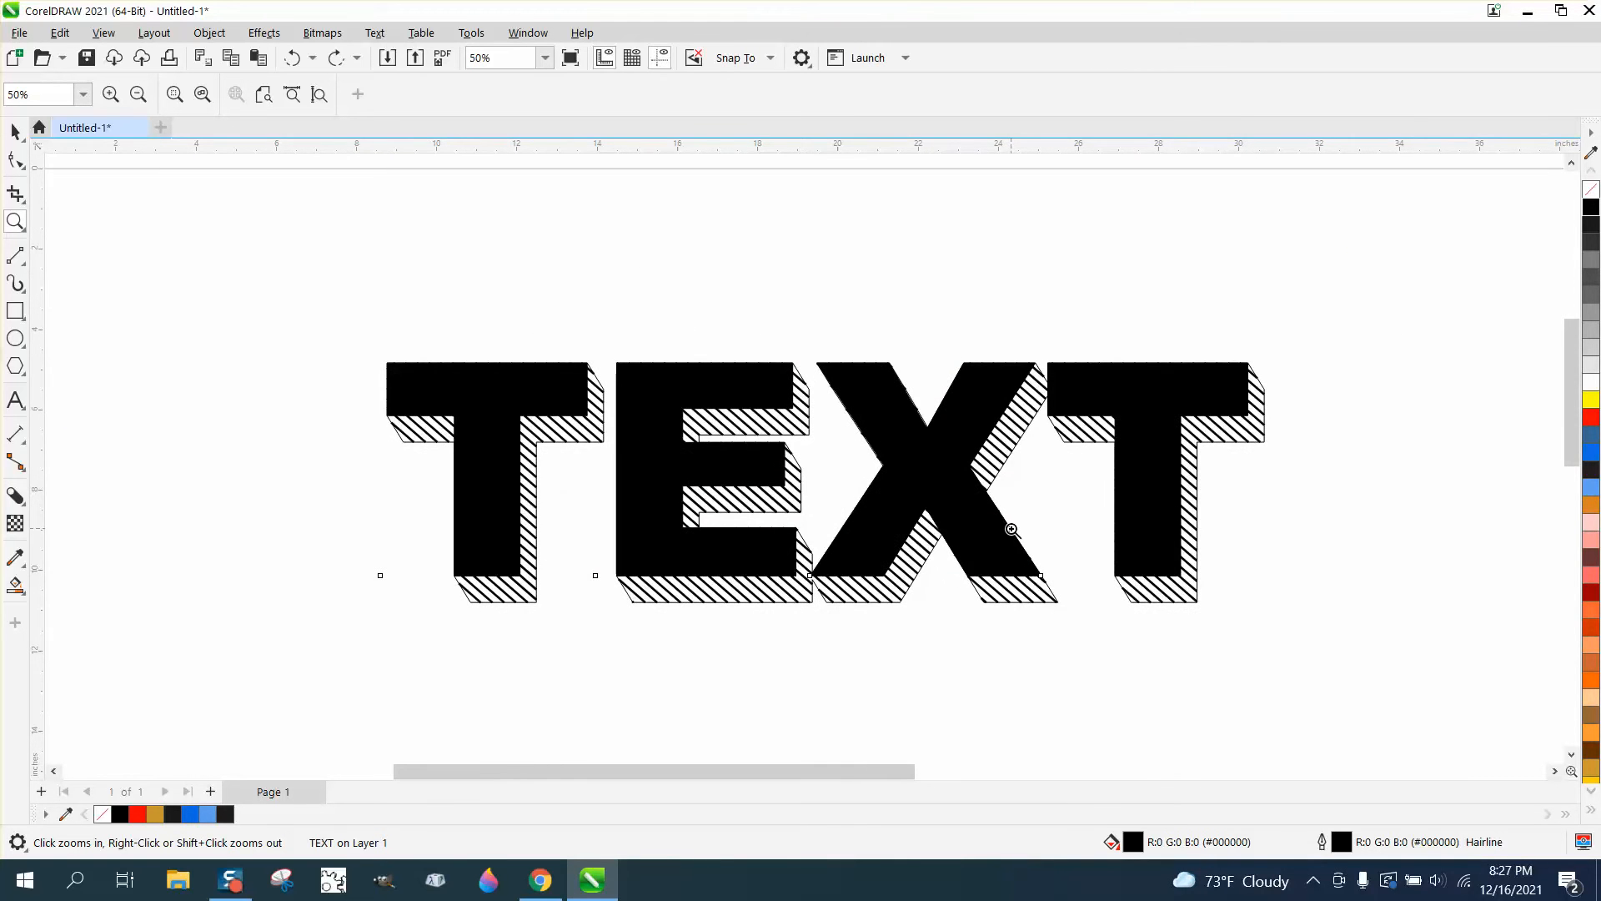
Step: Select the plain bold Arial Black TEXT lettering
click(137, 94)
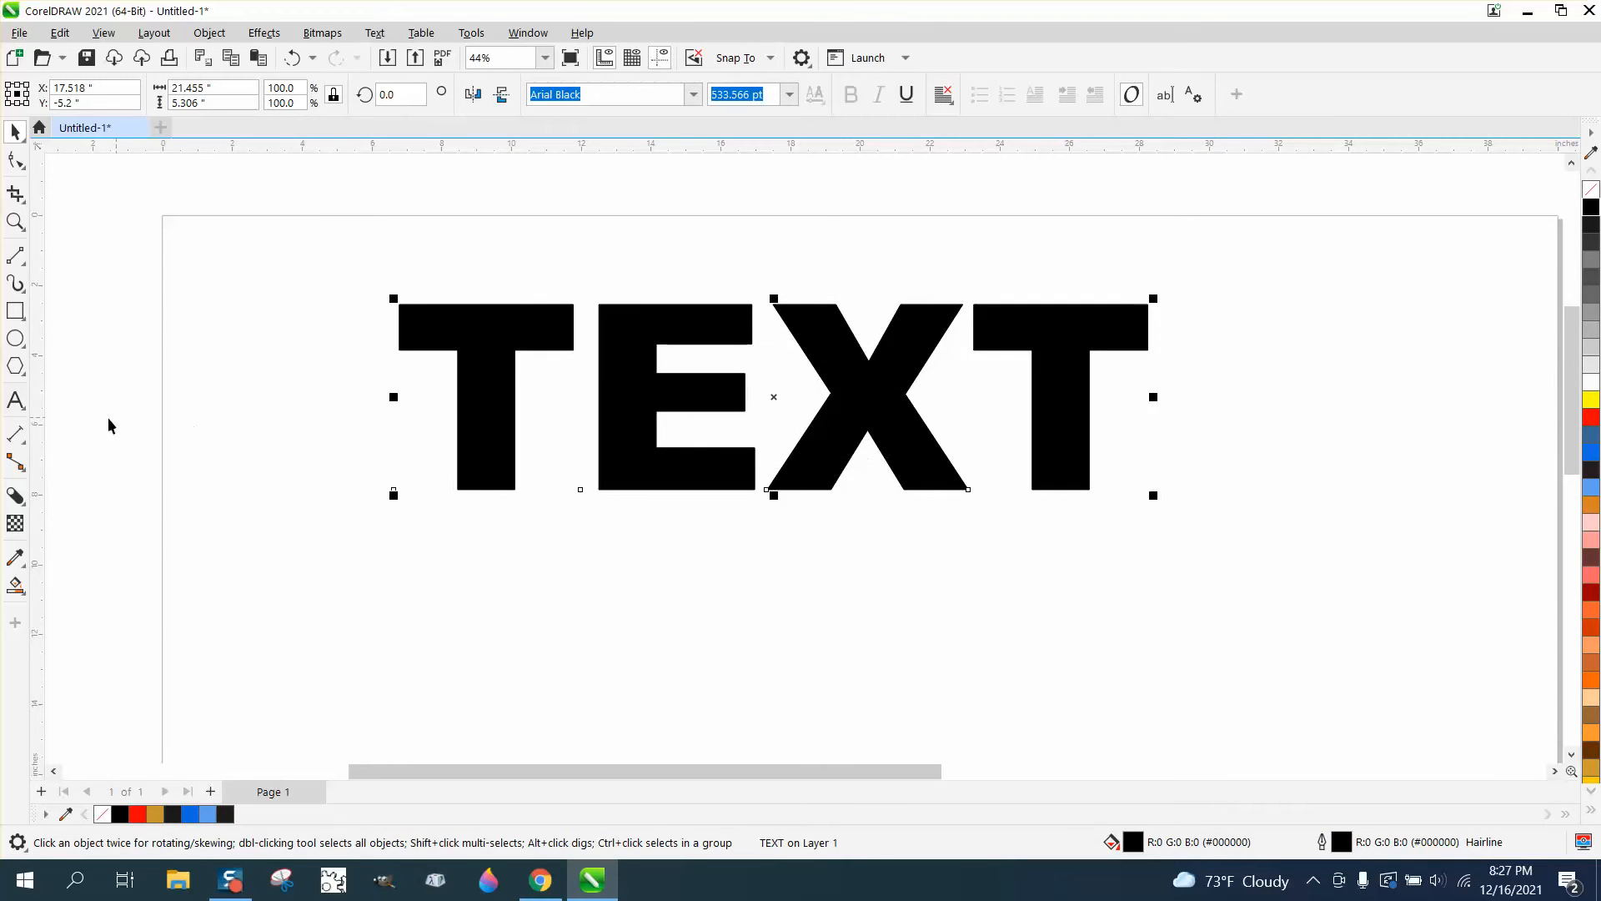
Step: Drag a block shadow from TEXT down and to the right using the Block Shadow tool
click(15, 496)
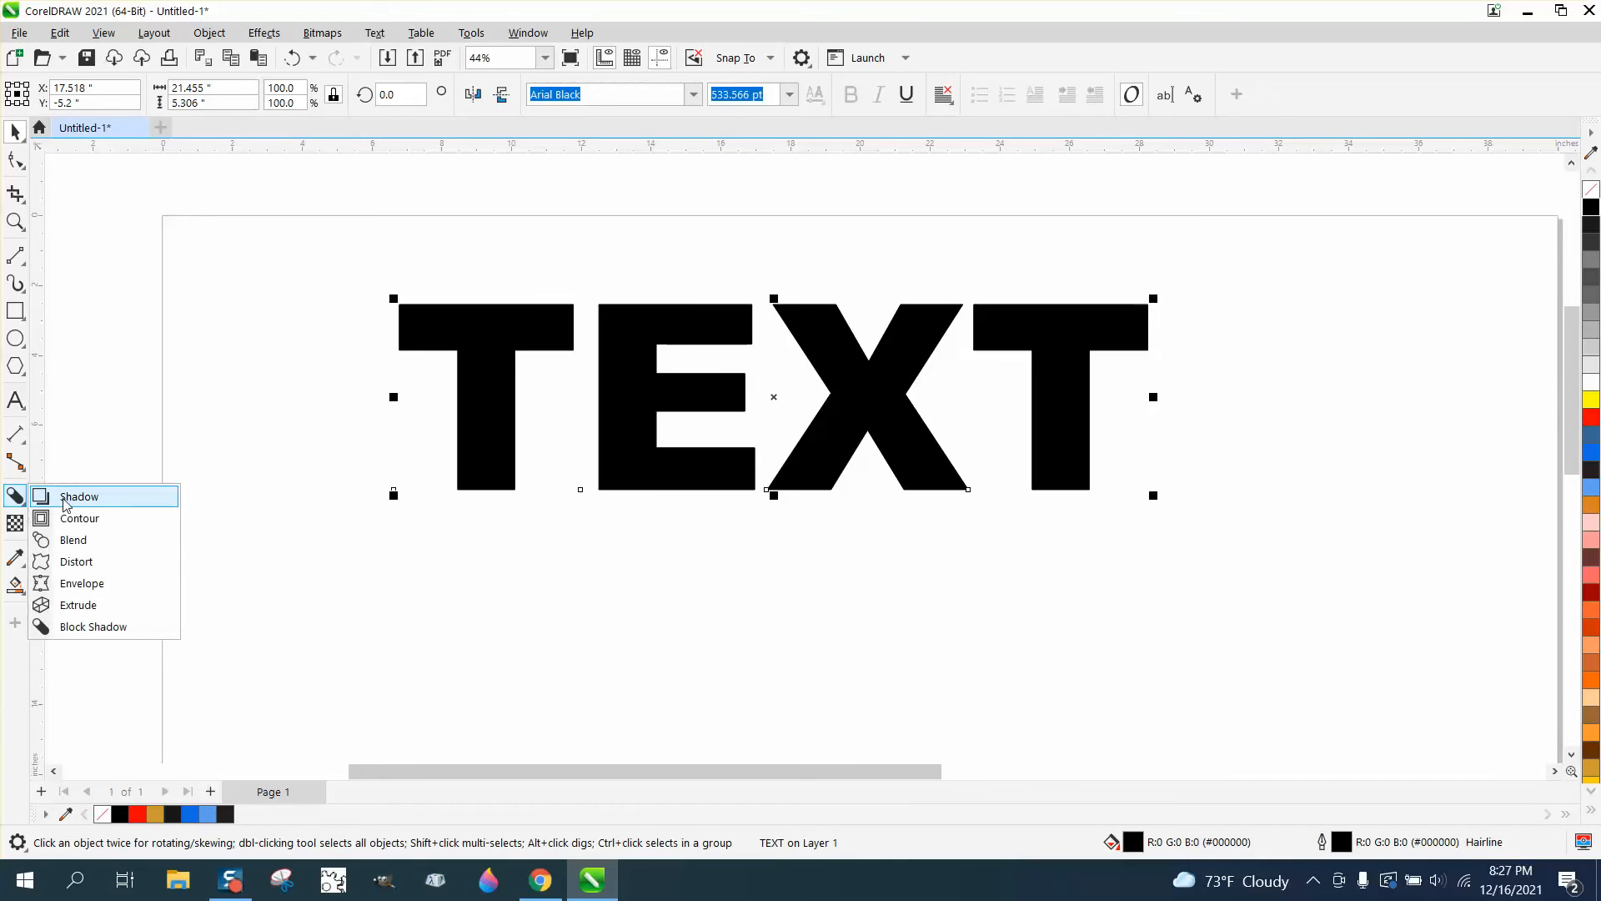
mouse_move(92, 627)
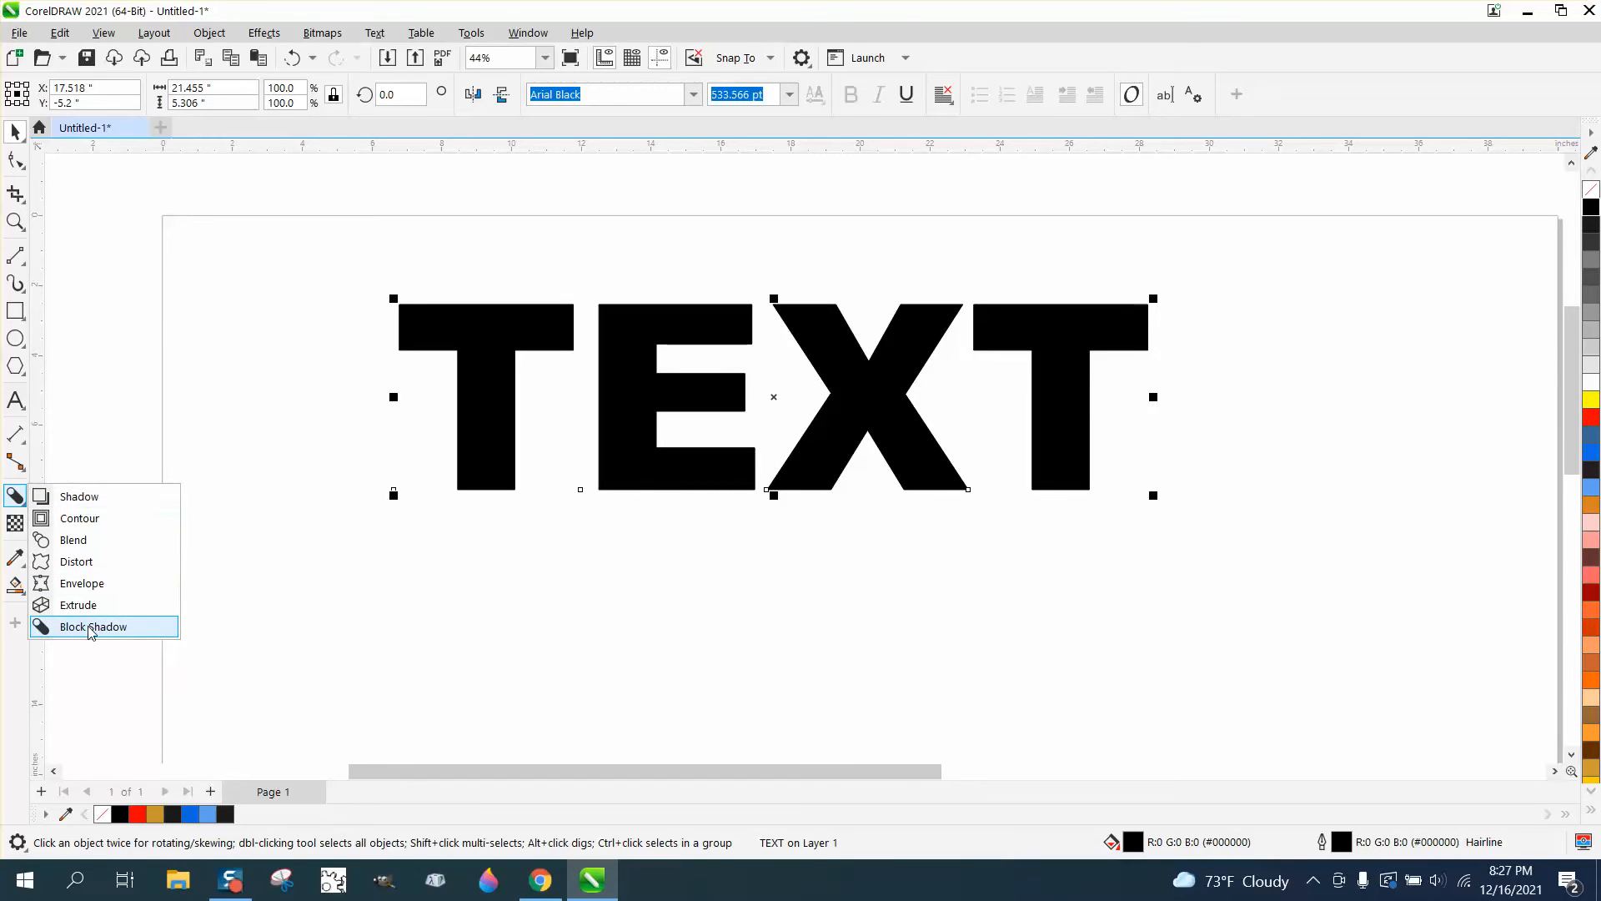
click(93, 626)
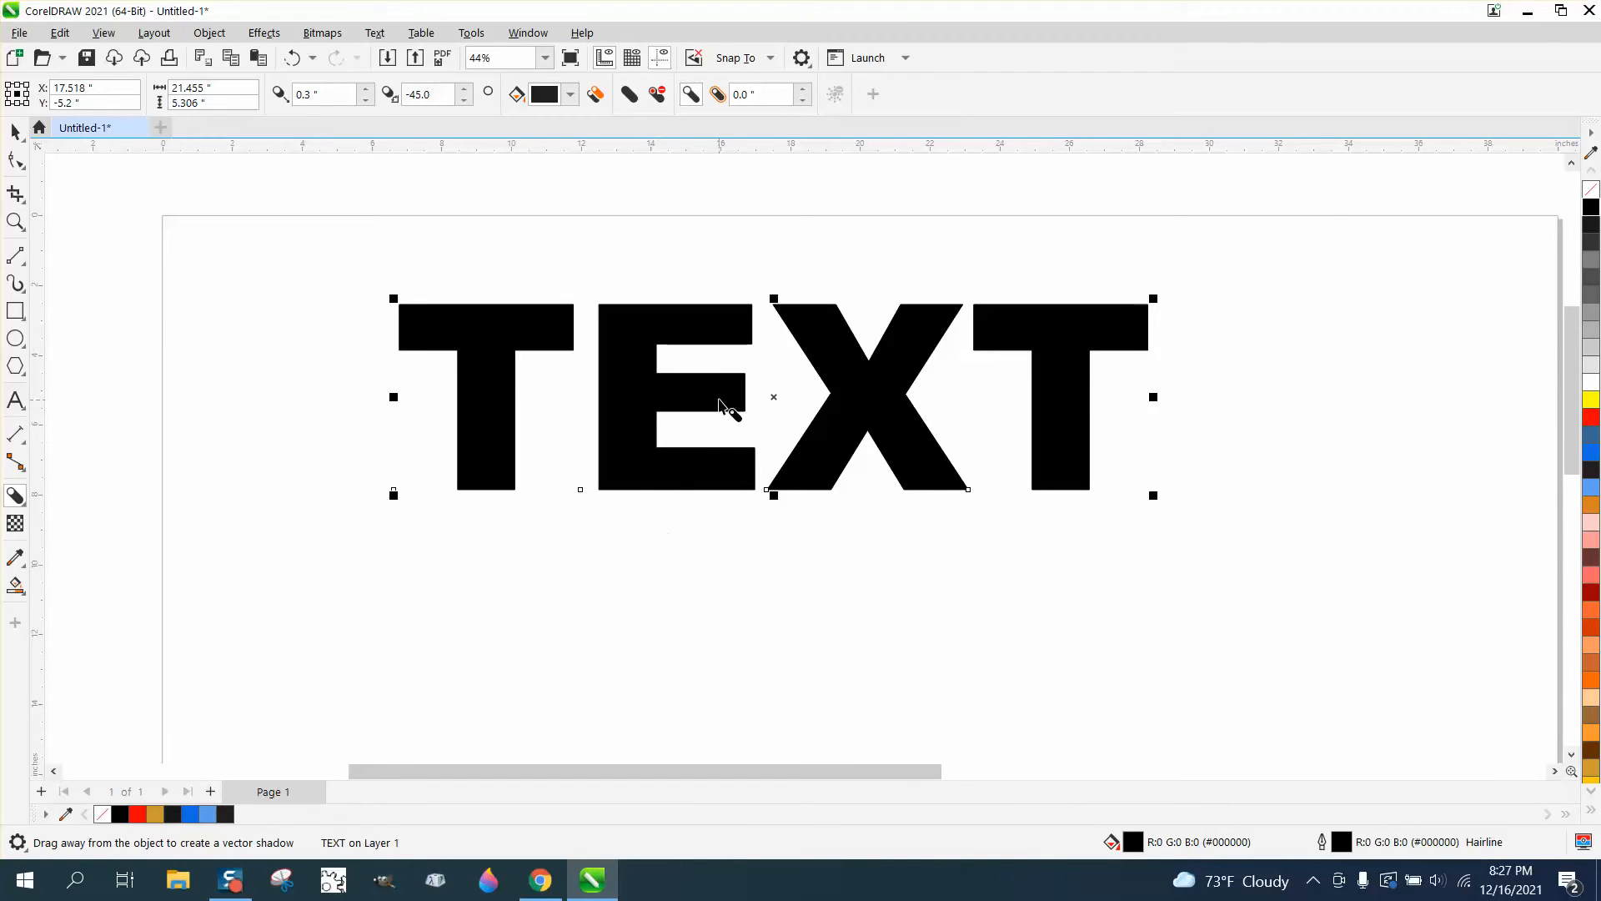
mouse_move(741, 398)
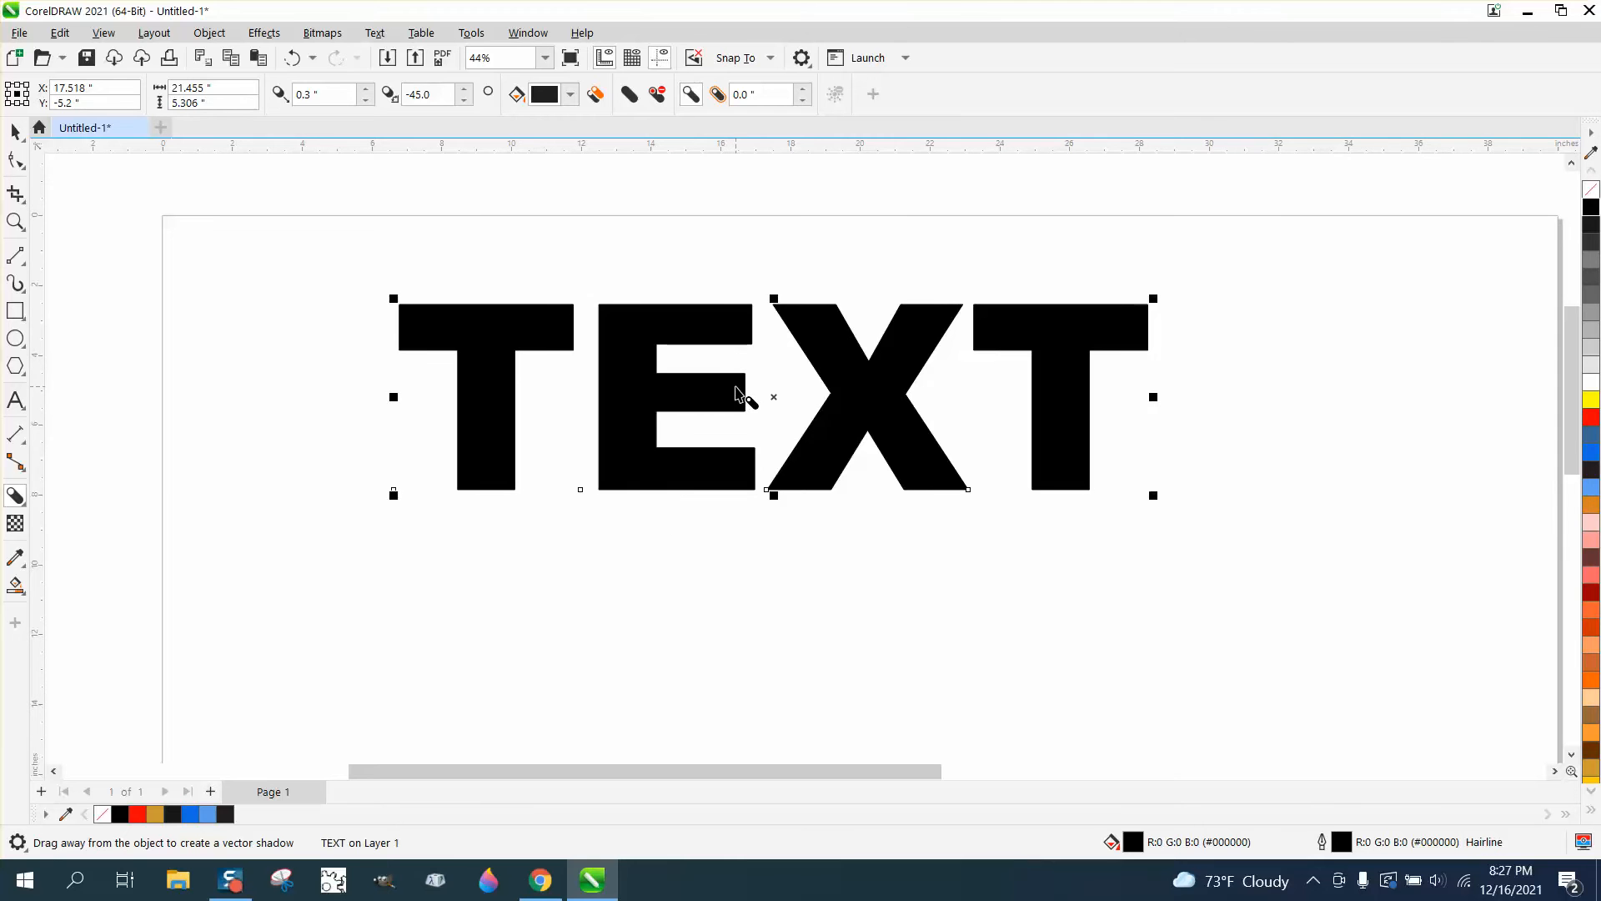
drag(773, 397, 796, 424)
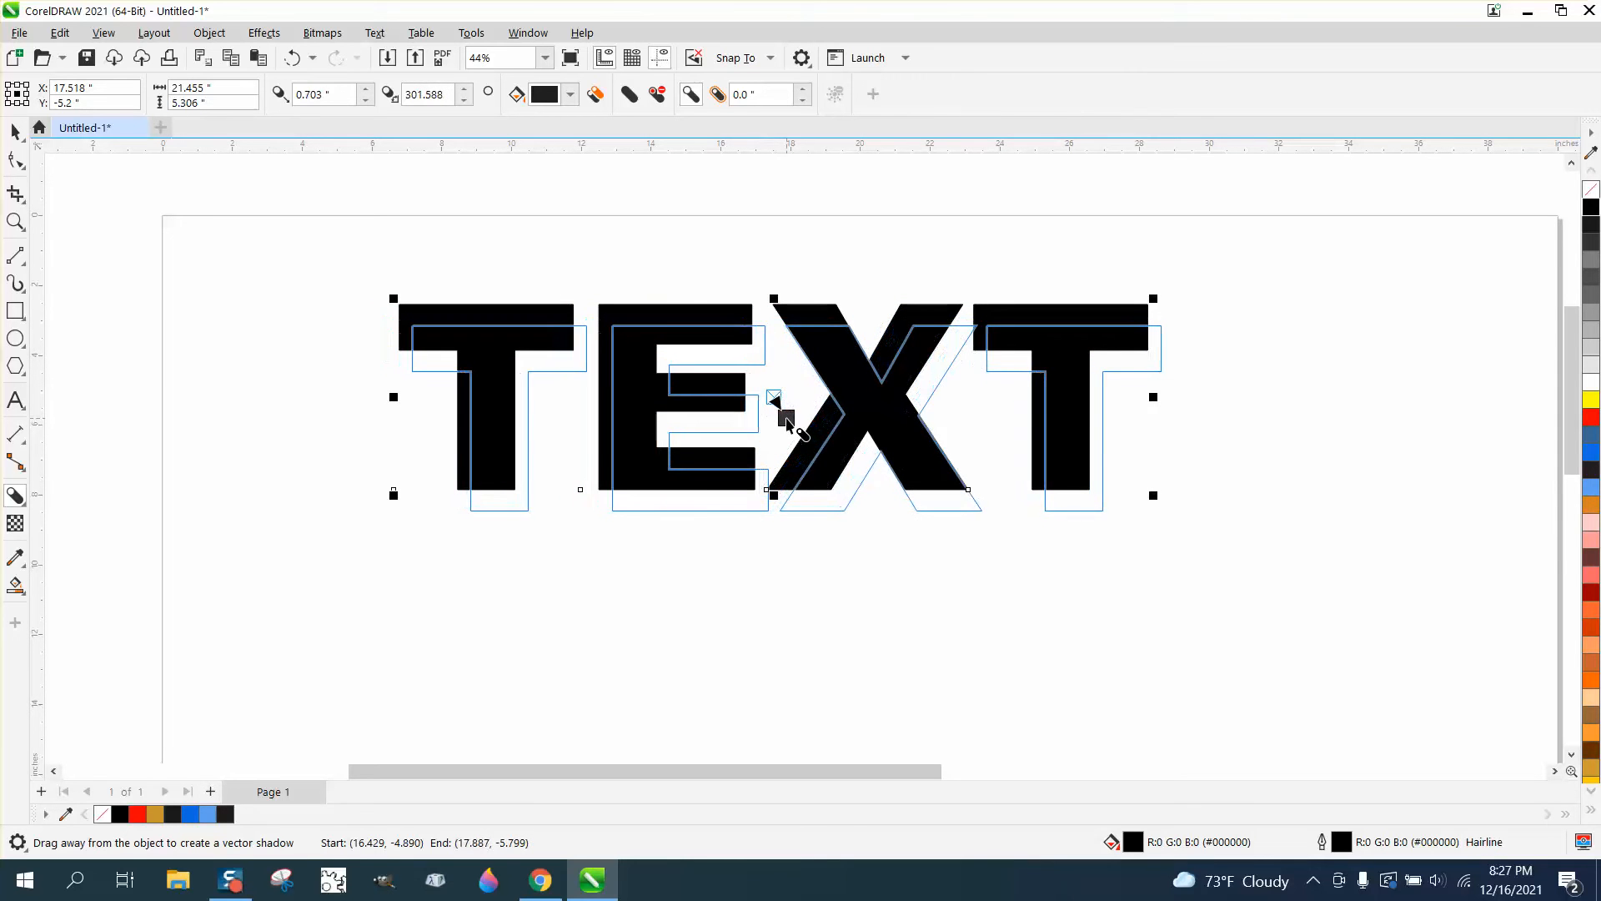
drag(786, 419, 807, 424)
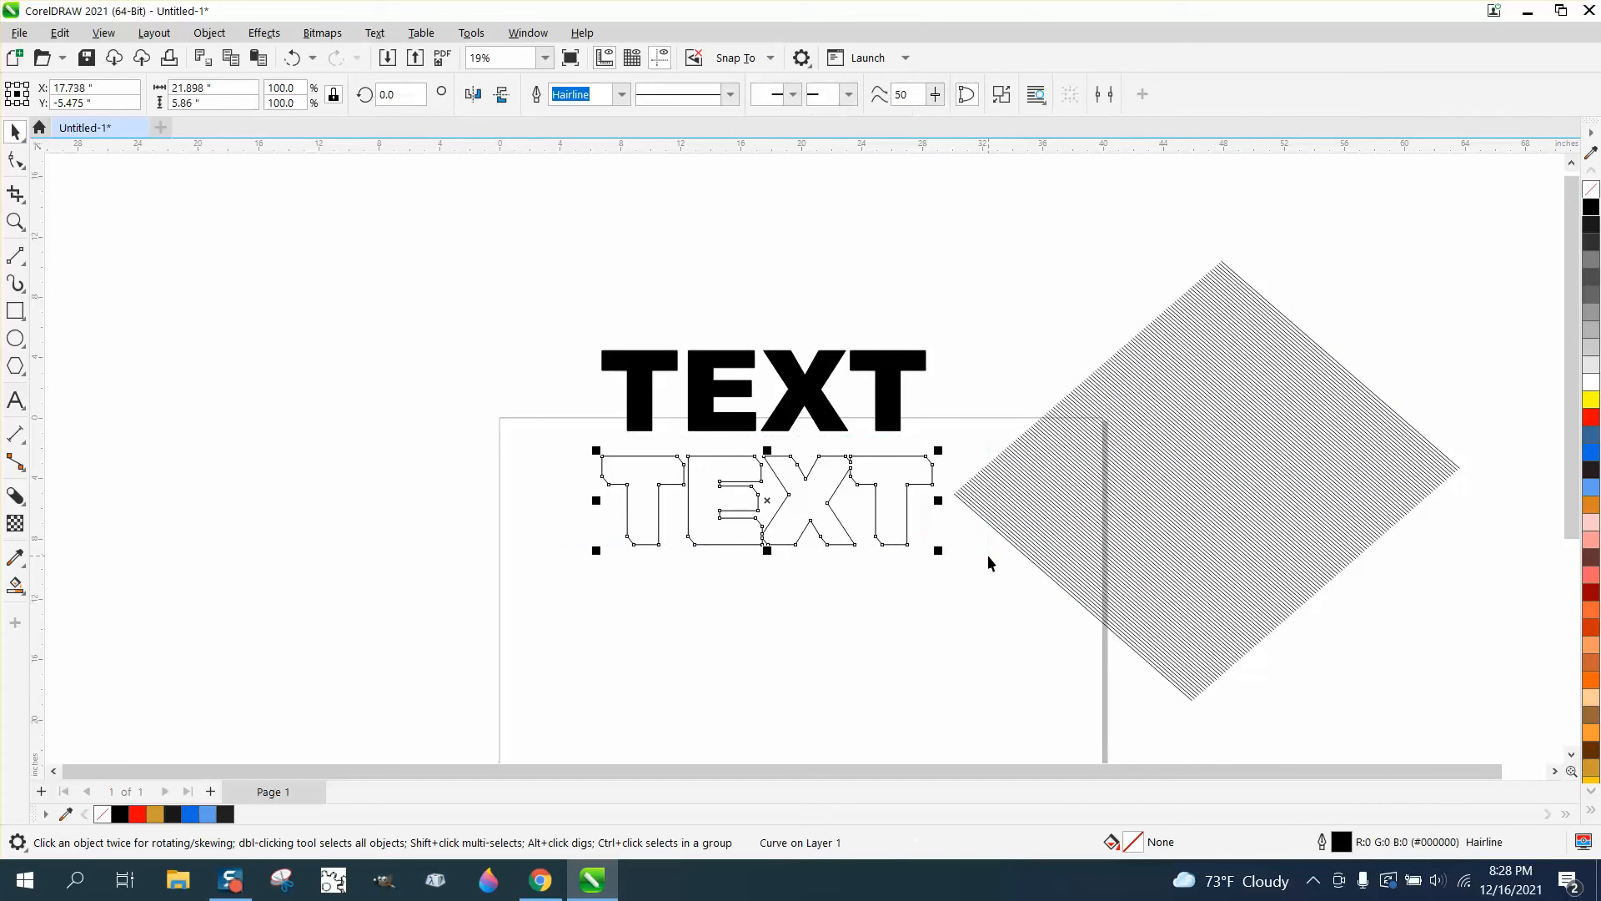
Step: Move the shadow outline over the hatch-line diamond and select the hatched shadow
drag(766, 500, 1184, 500)
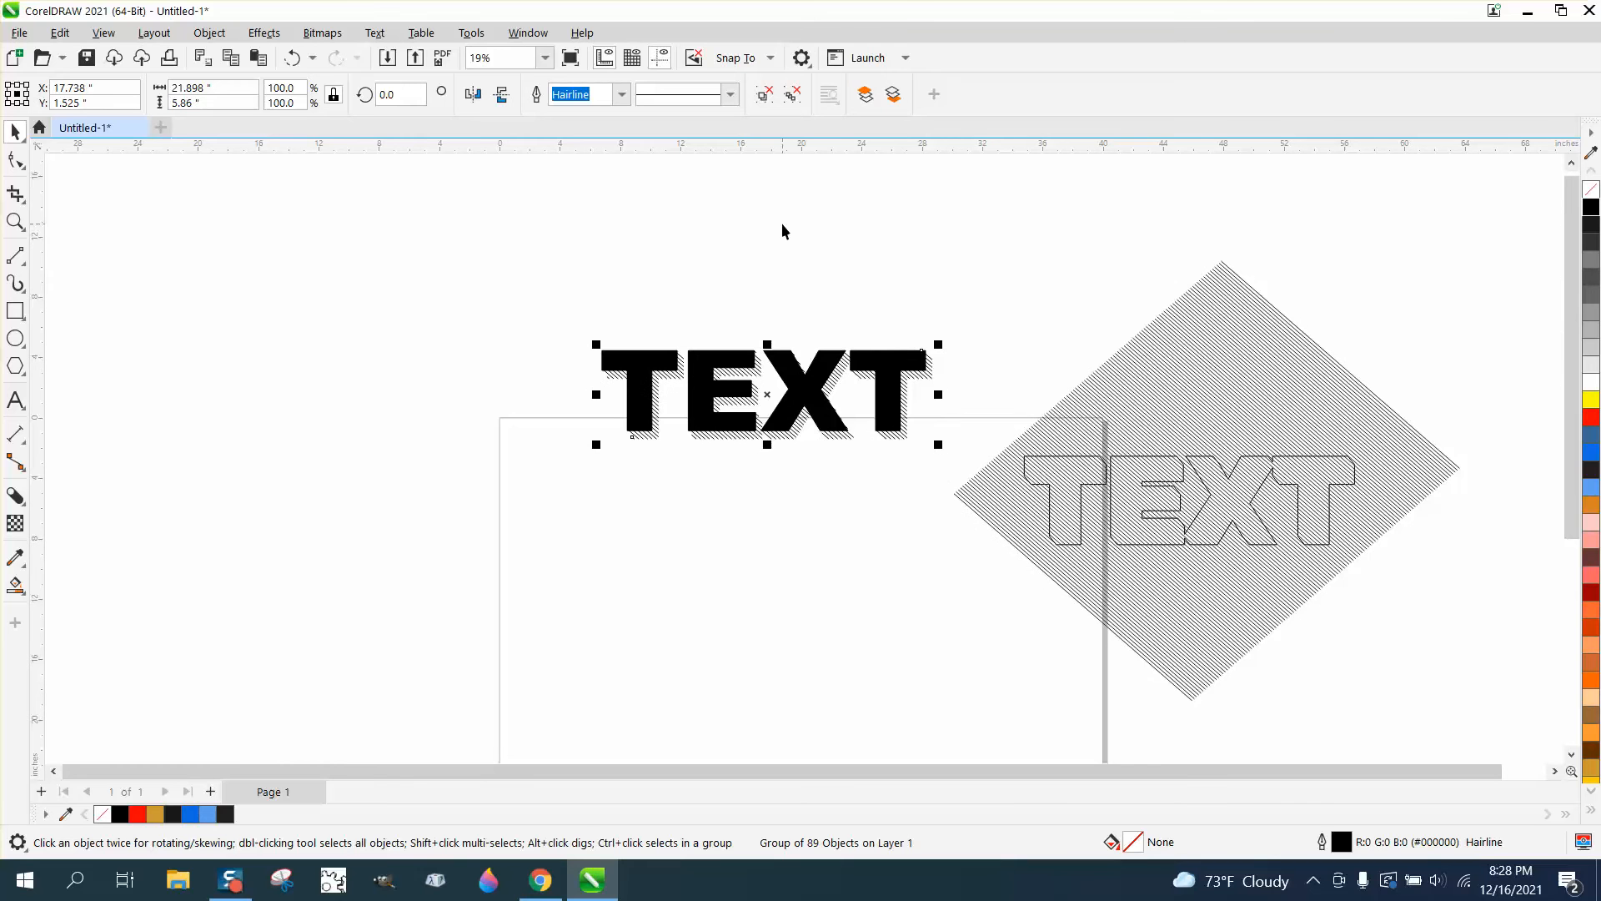
click(620, 94)
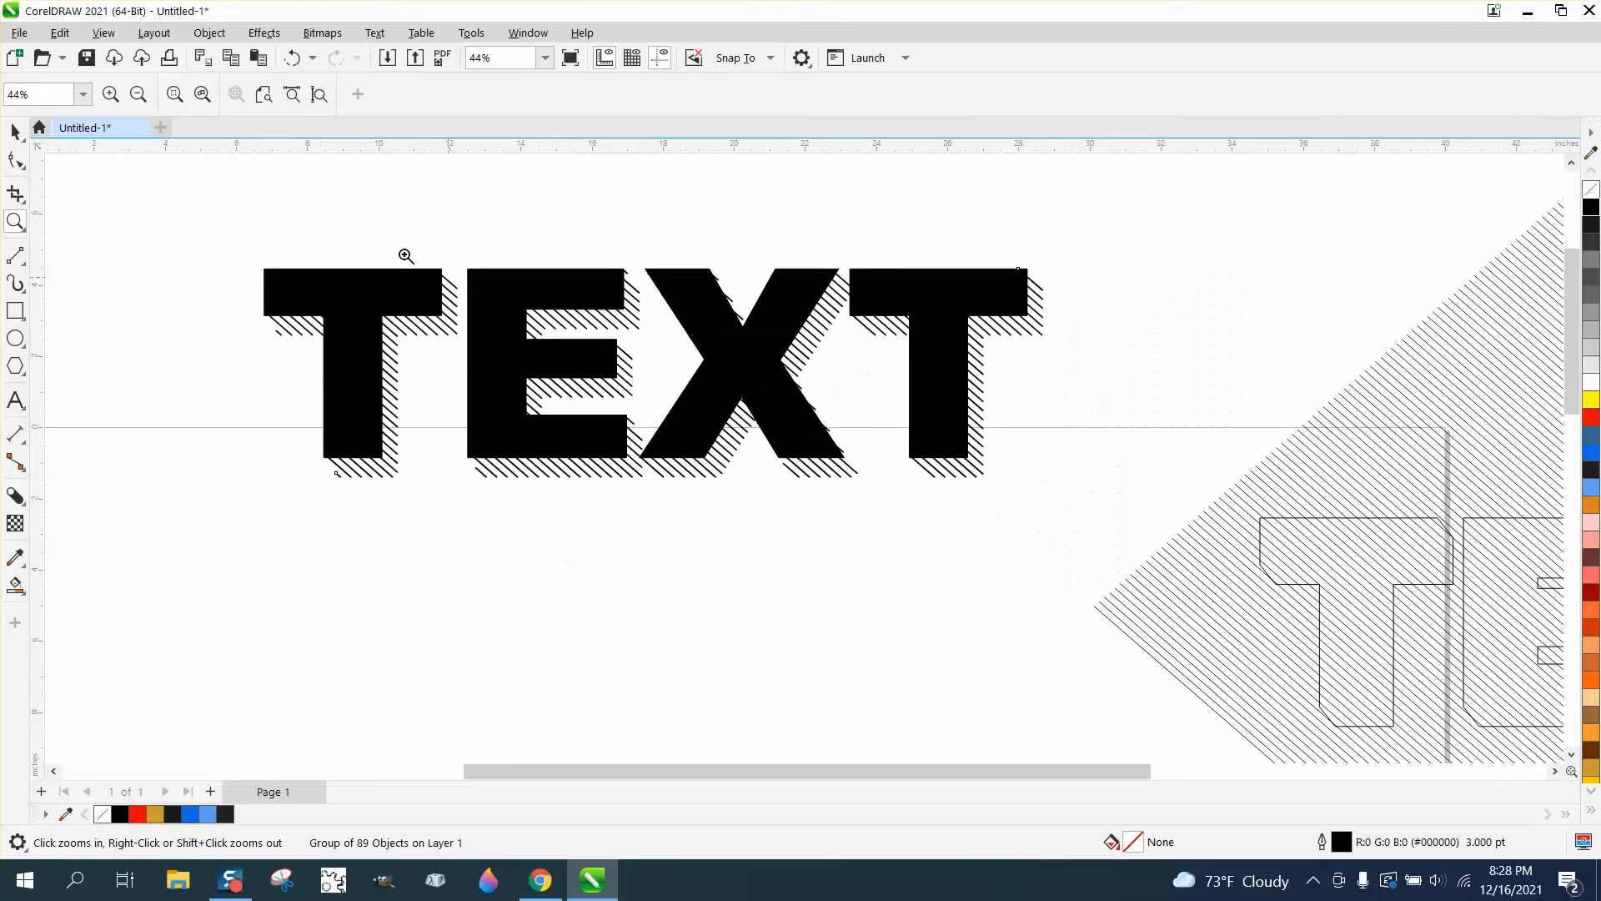
Step: Set the hatch lines' outline width to 8 pt
click(654, 373)
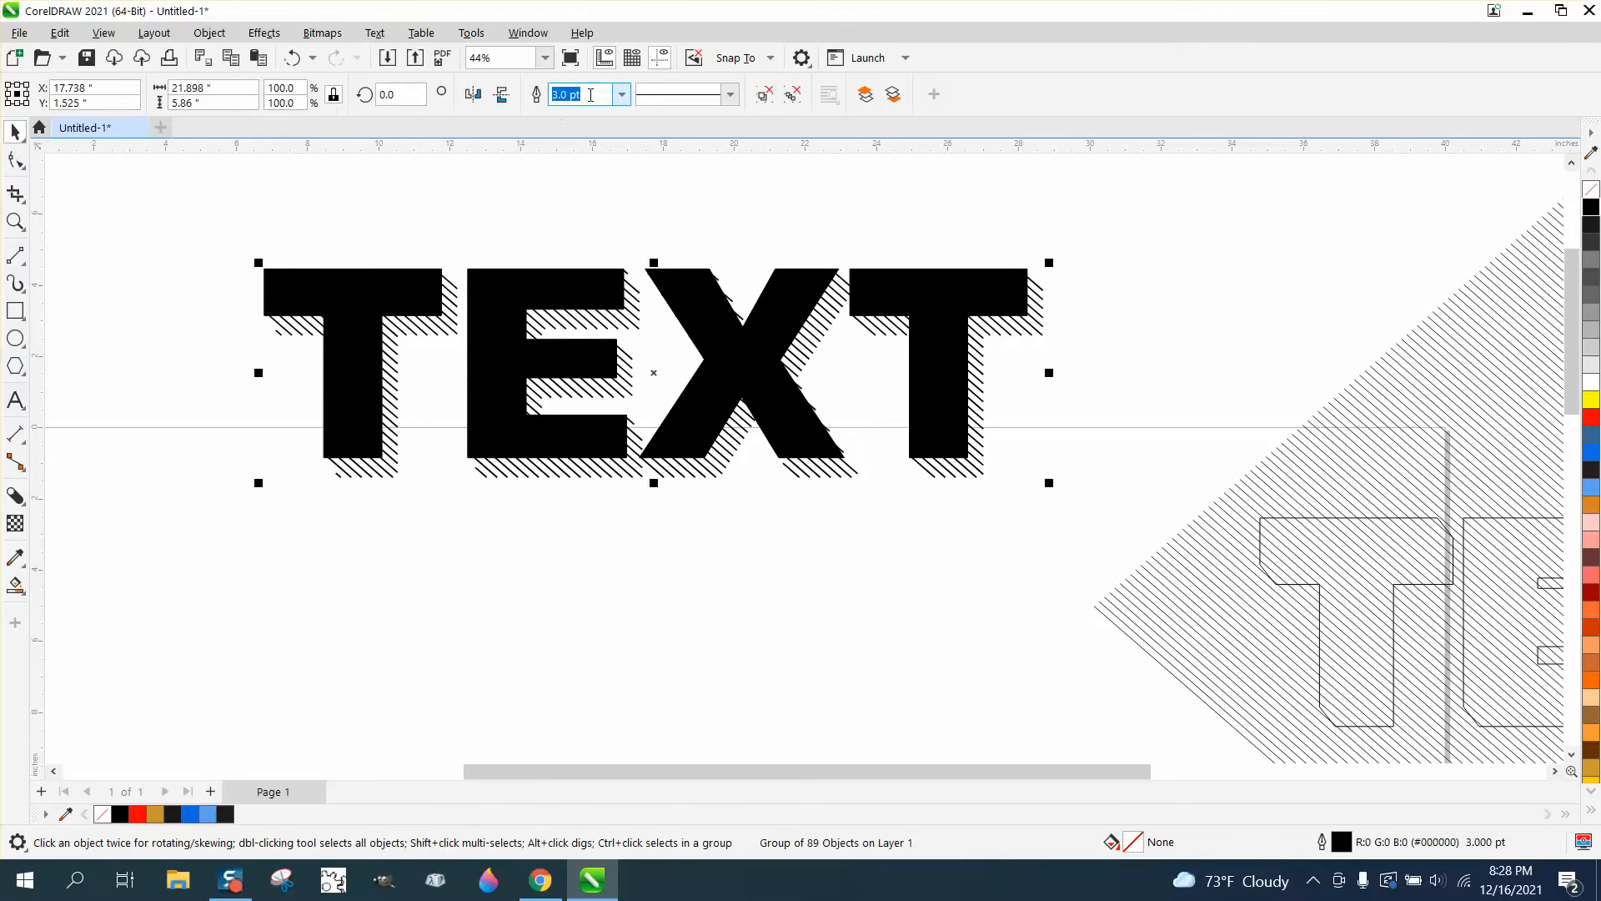
click(620, 94)
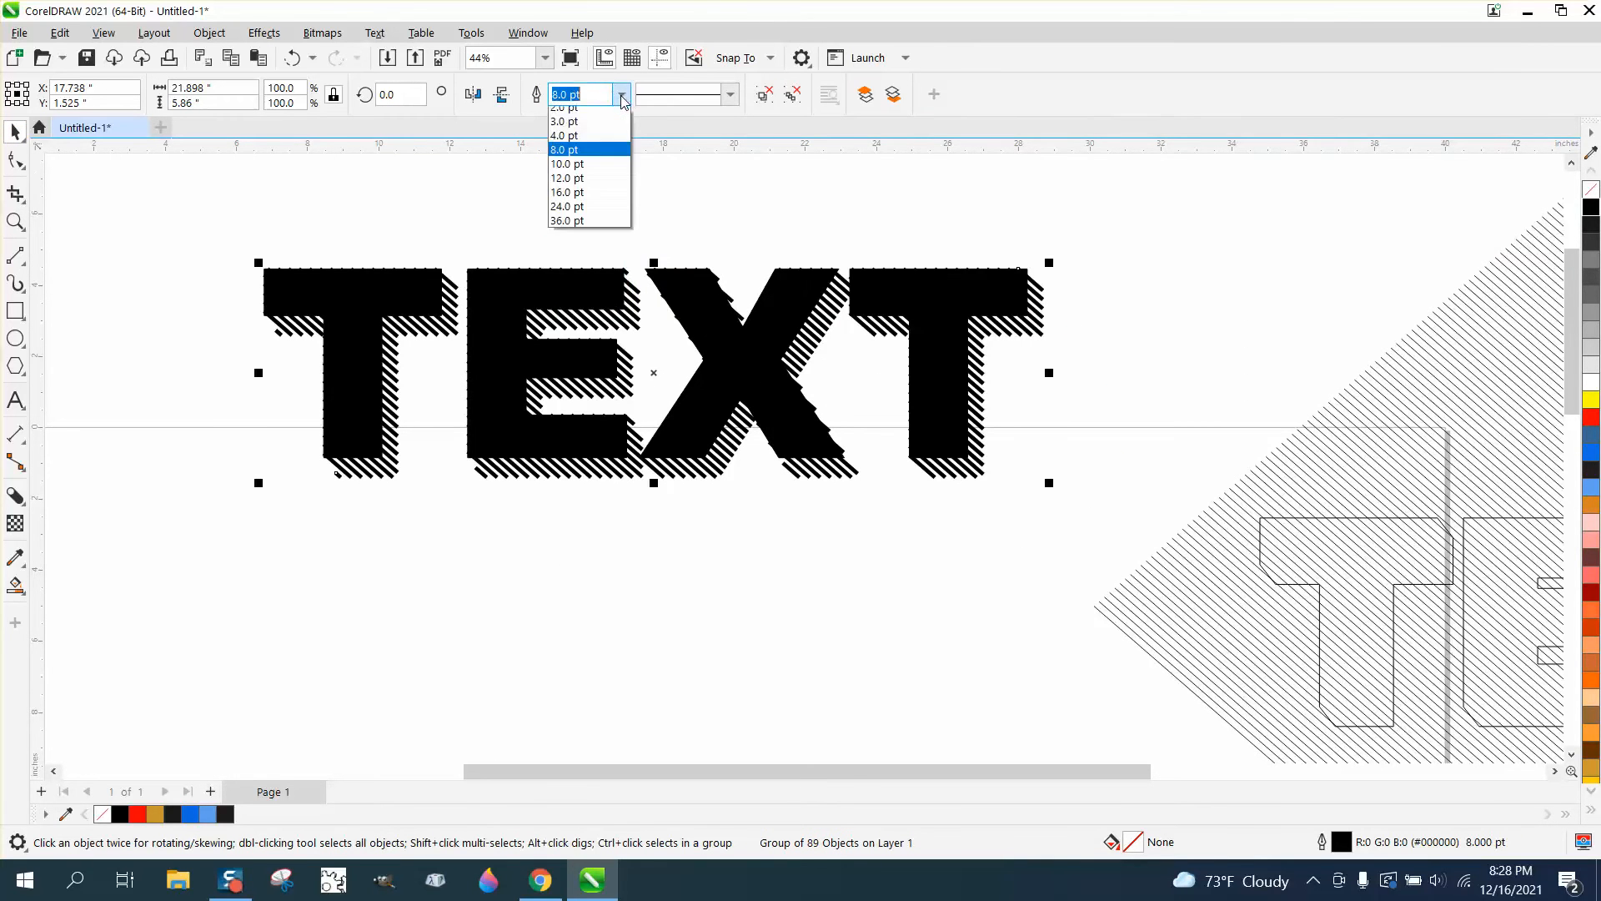
click(564, 135)
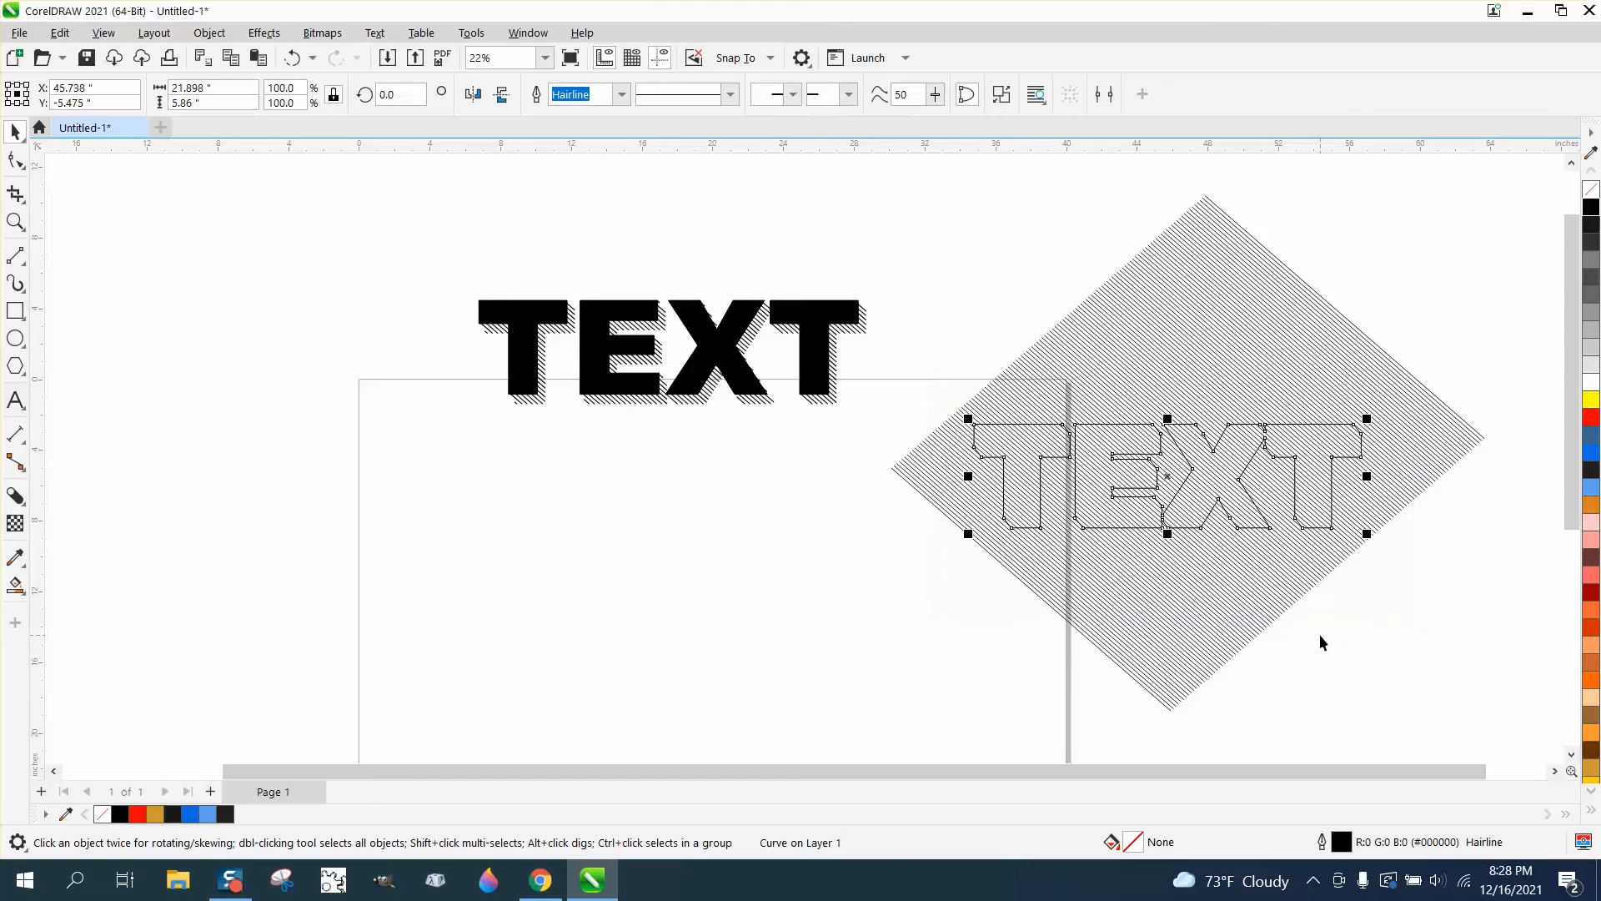
Step: Move the outline copy back onto the hatched shadow and zoom in to inspect
drag(1165, 474, 669, 475)
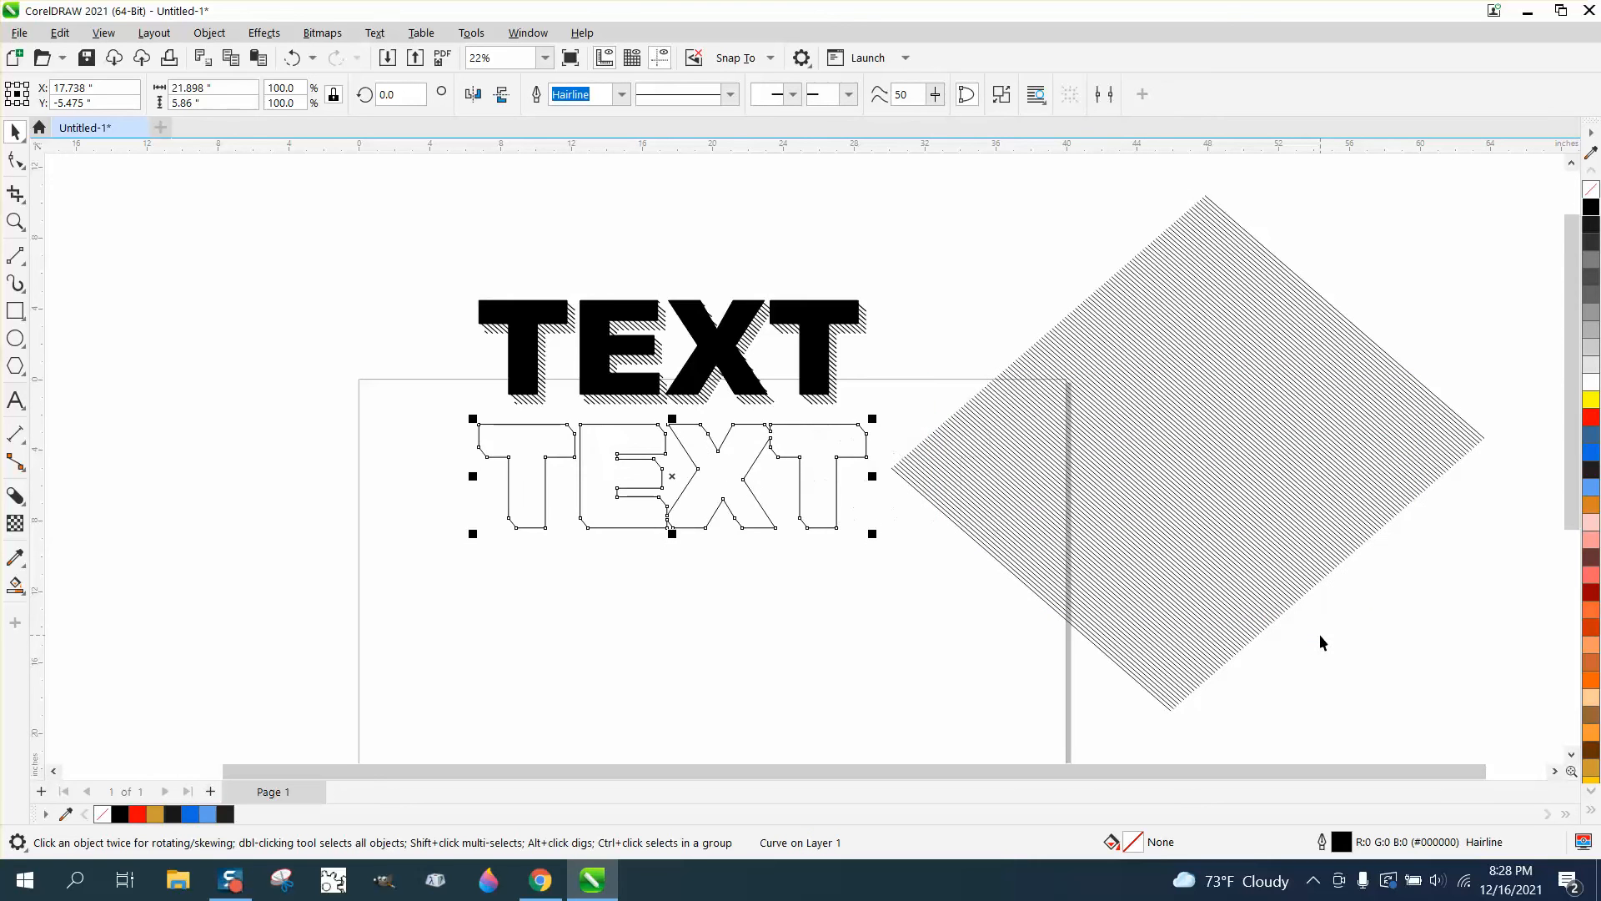
drag(671, 475, 671, 352)
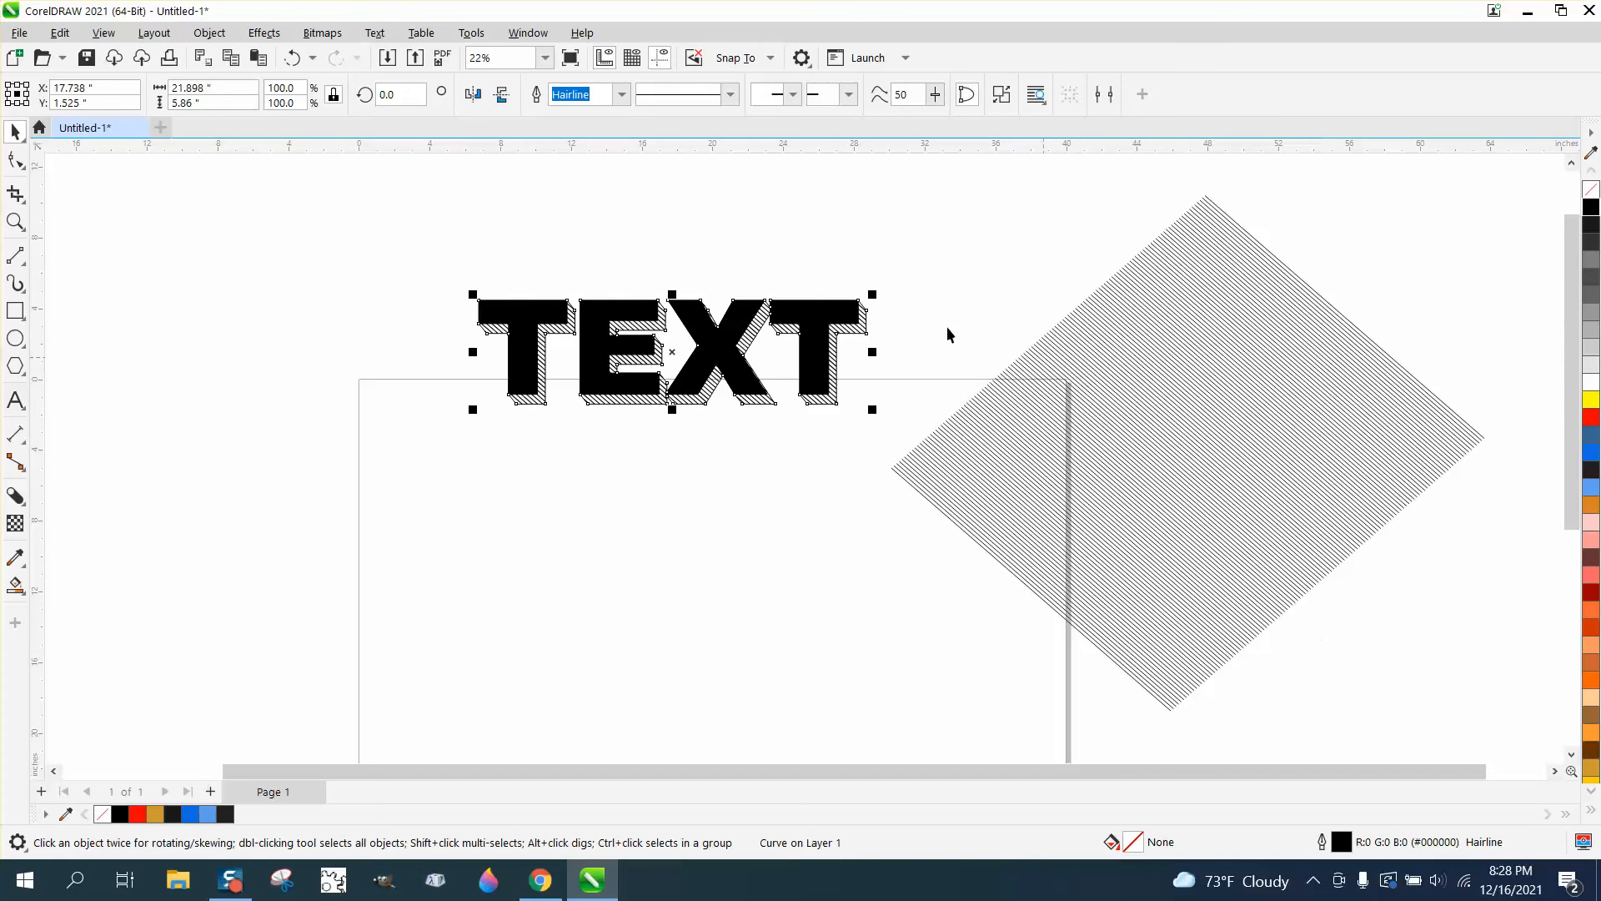
click(620, 94)
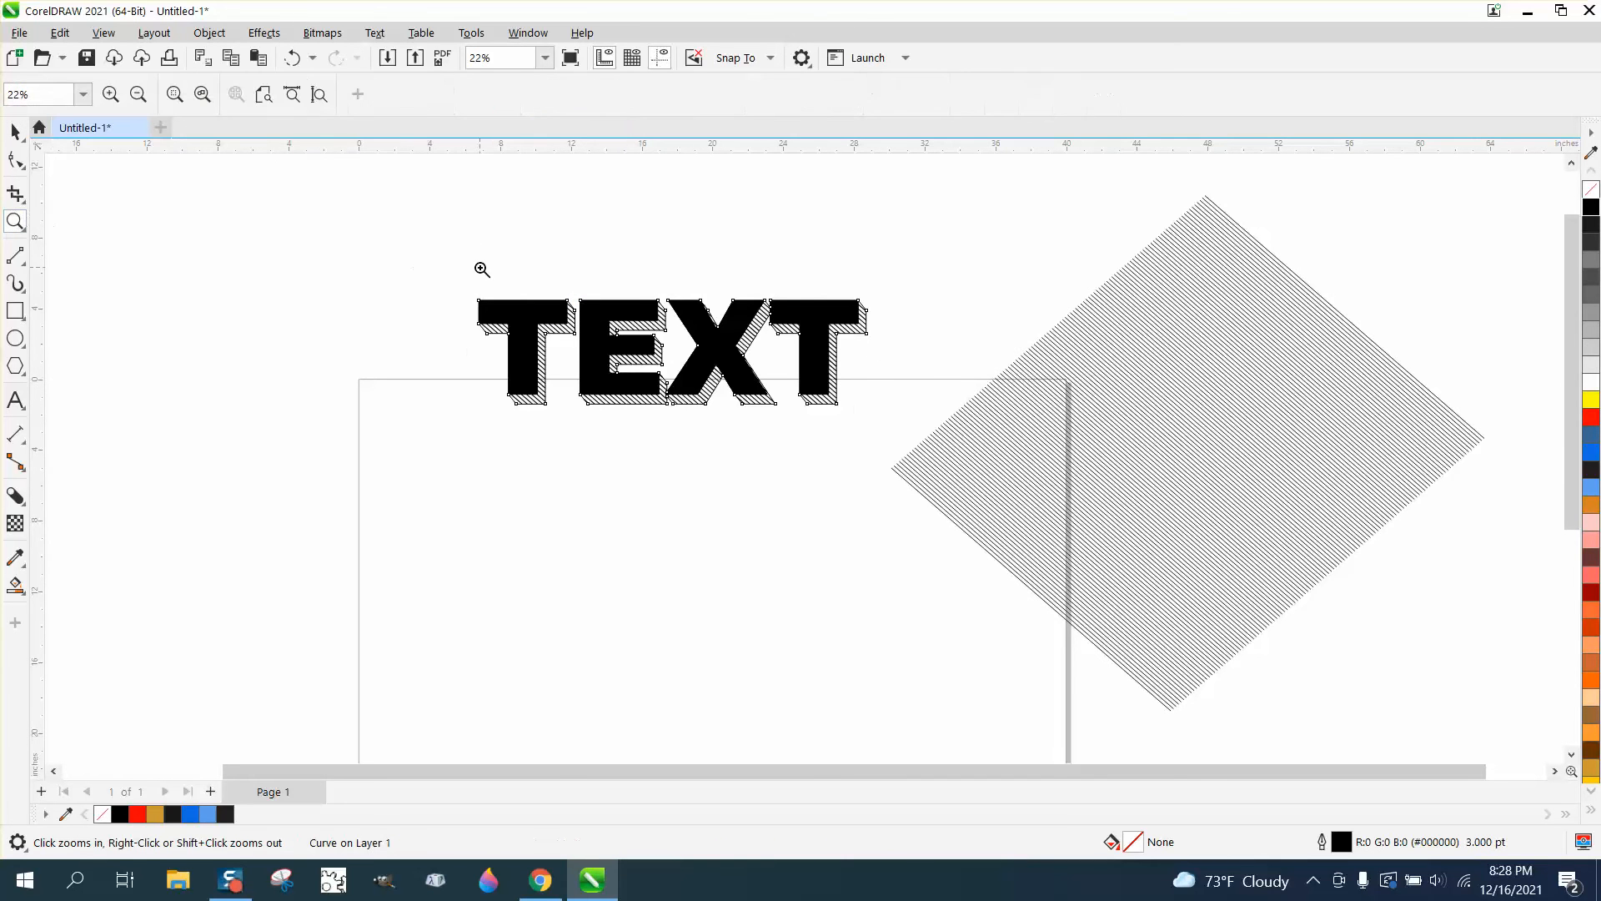
click(480, 270)
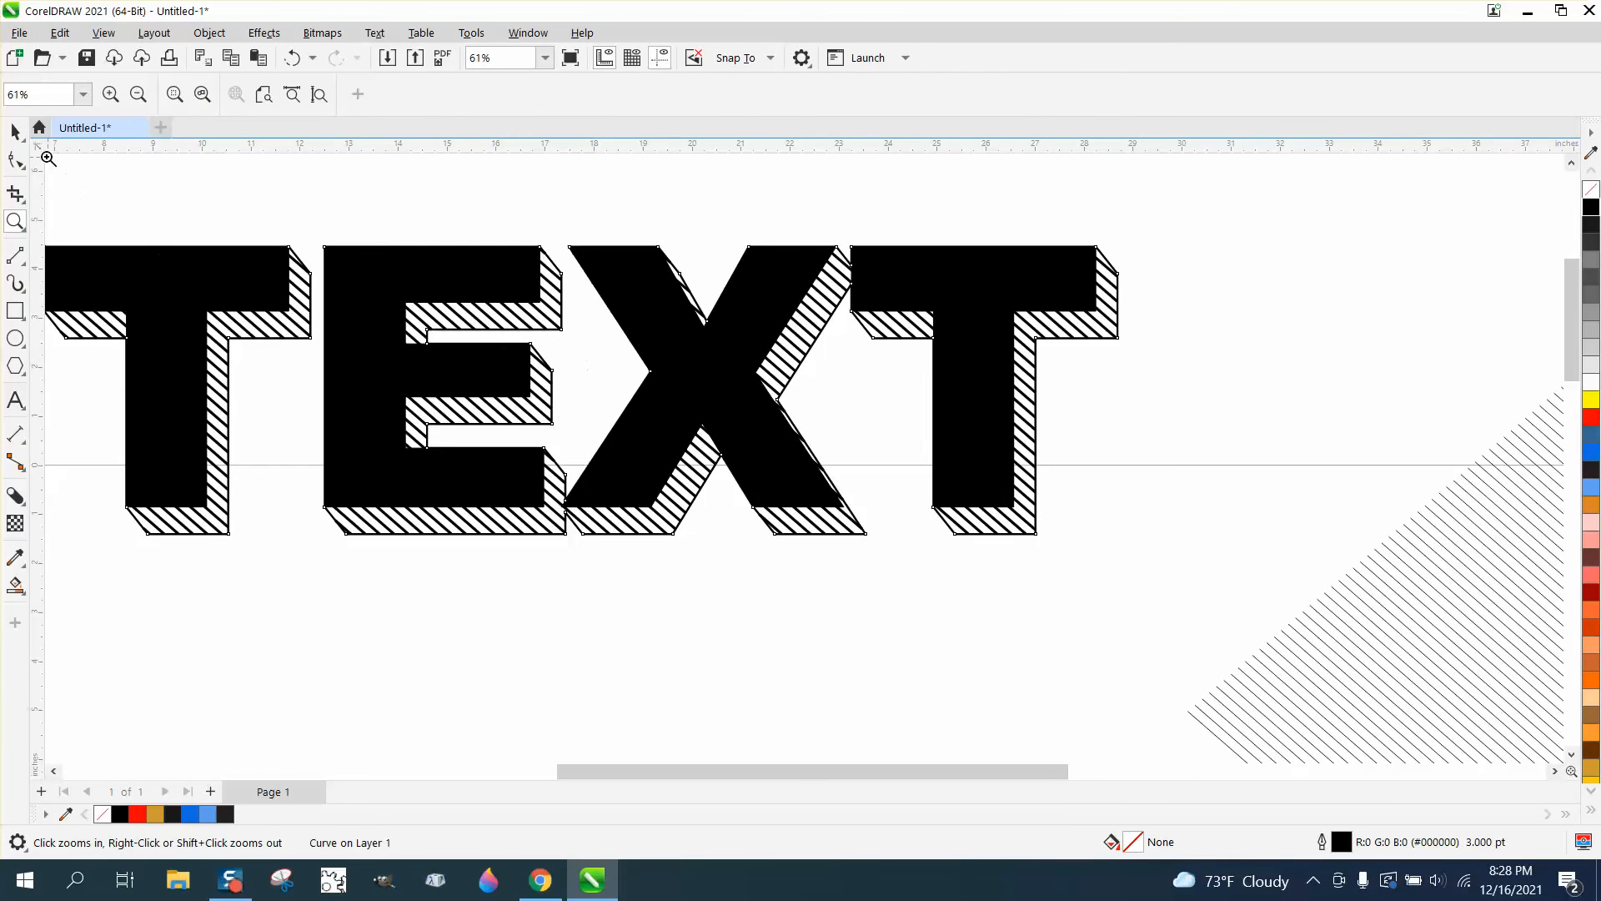
Step: Select the lettering and shadow and apply blue palette swatches
click(664, 387)
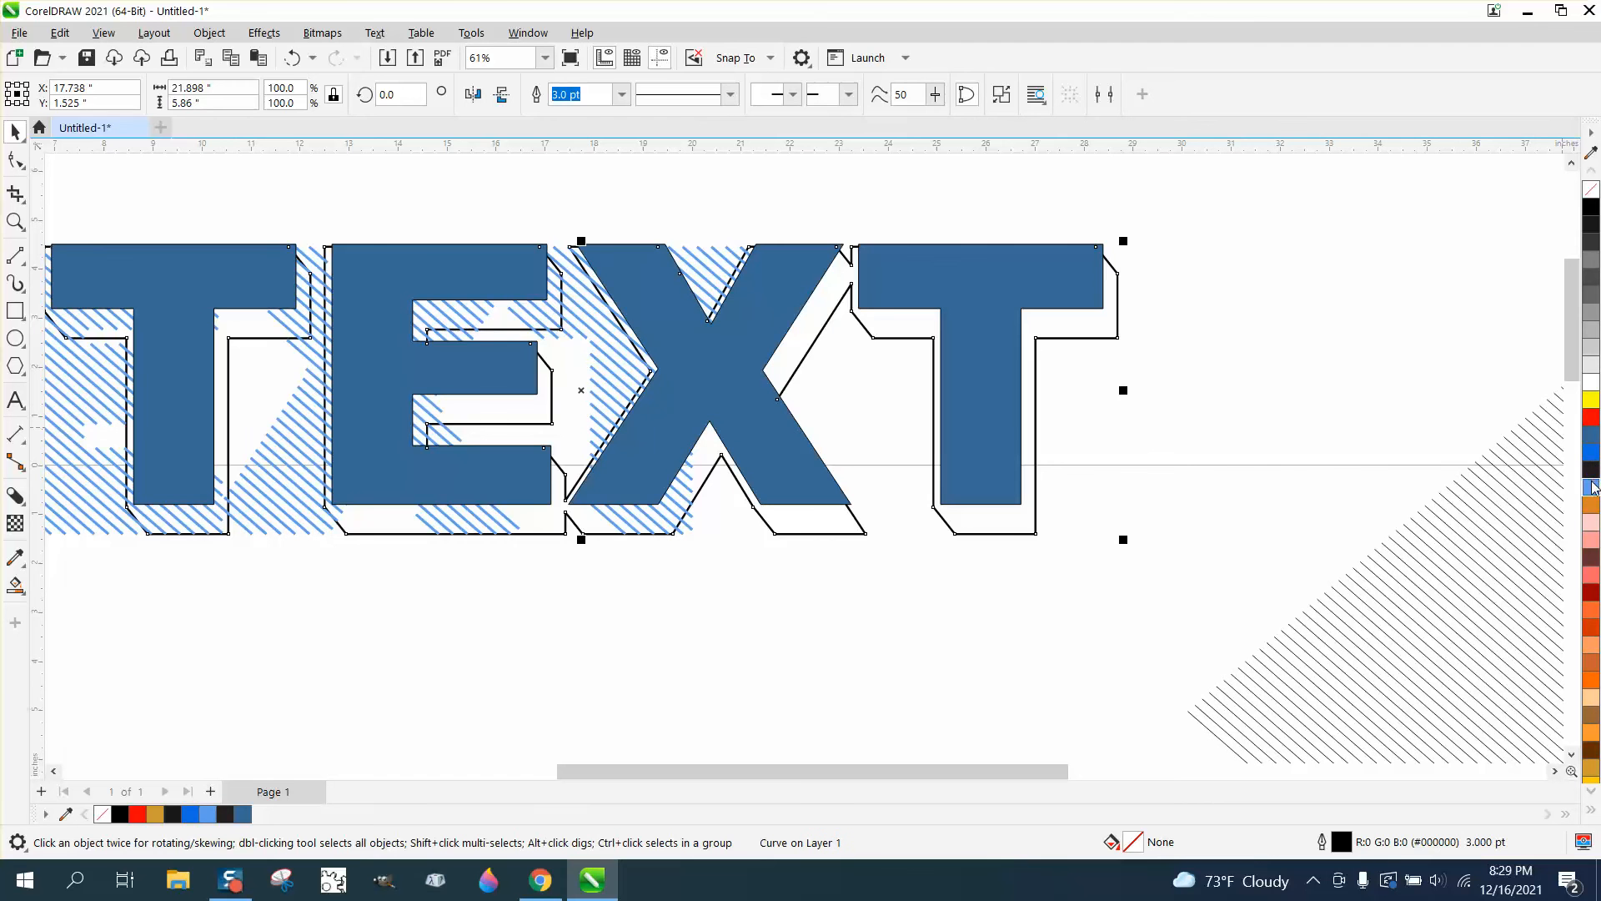
click(1589, 485)
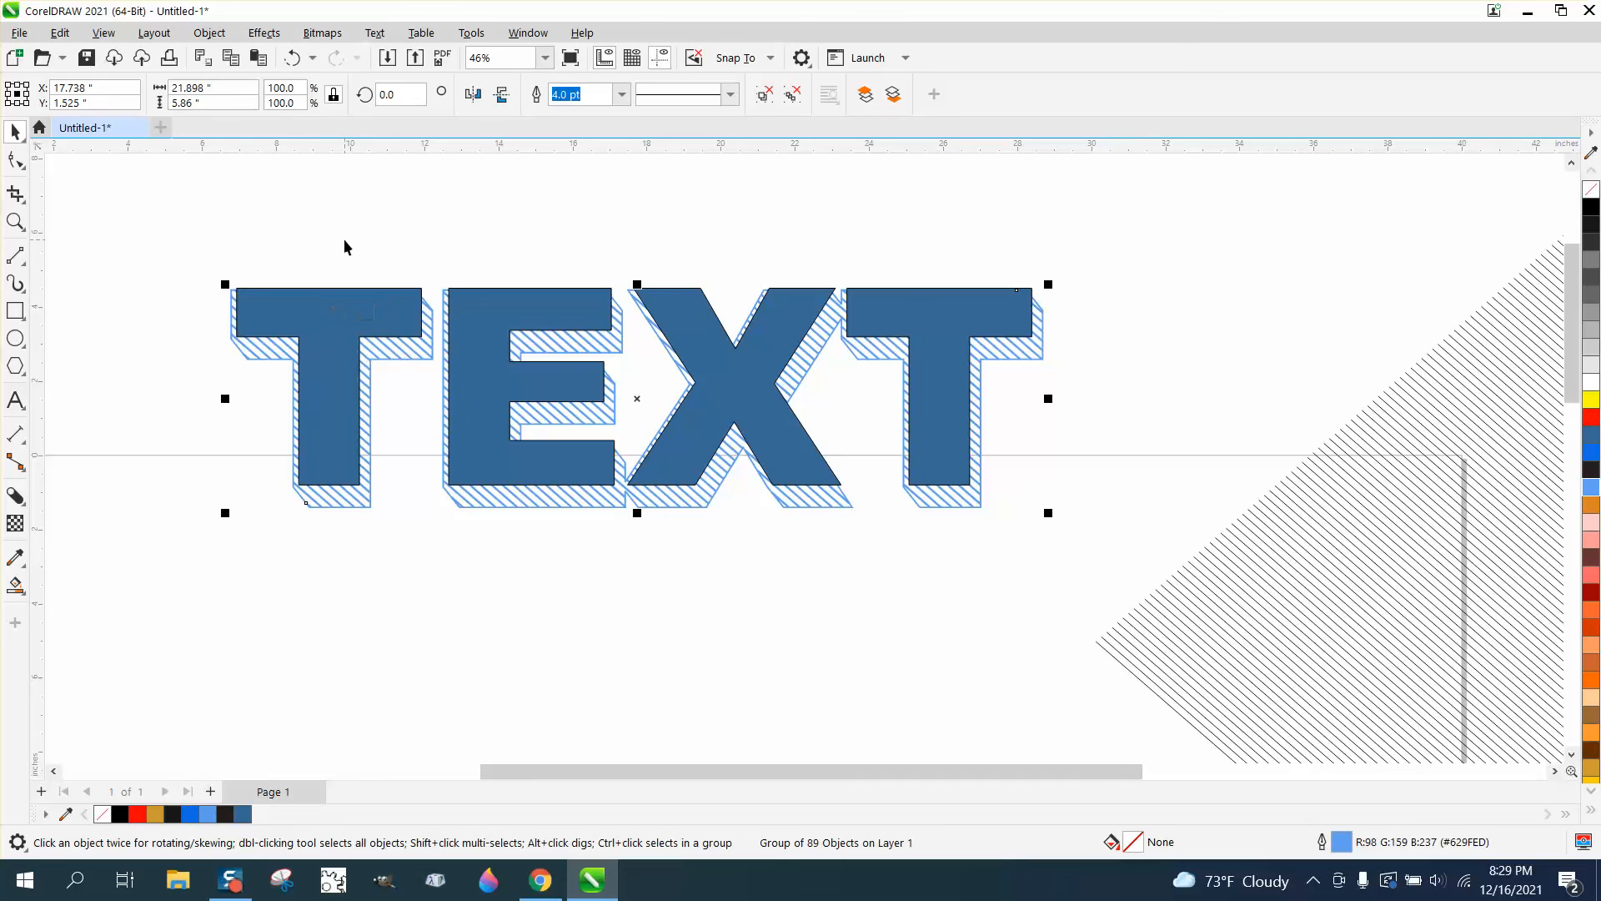
click(1589, 401)
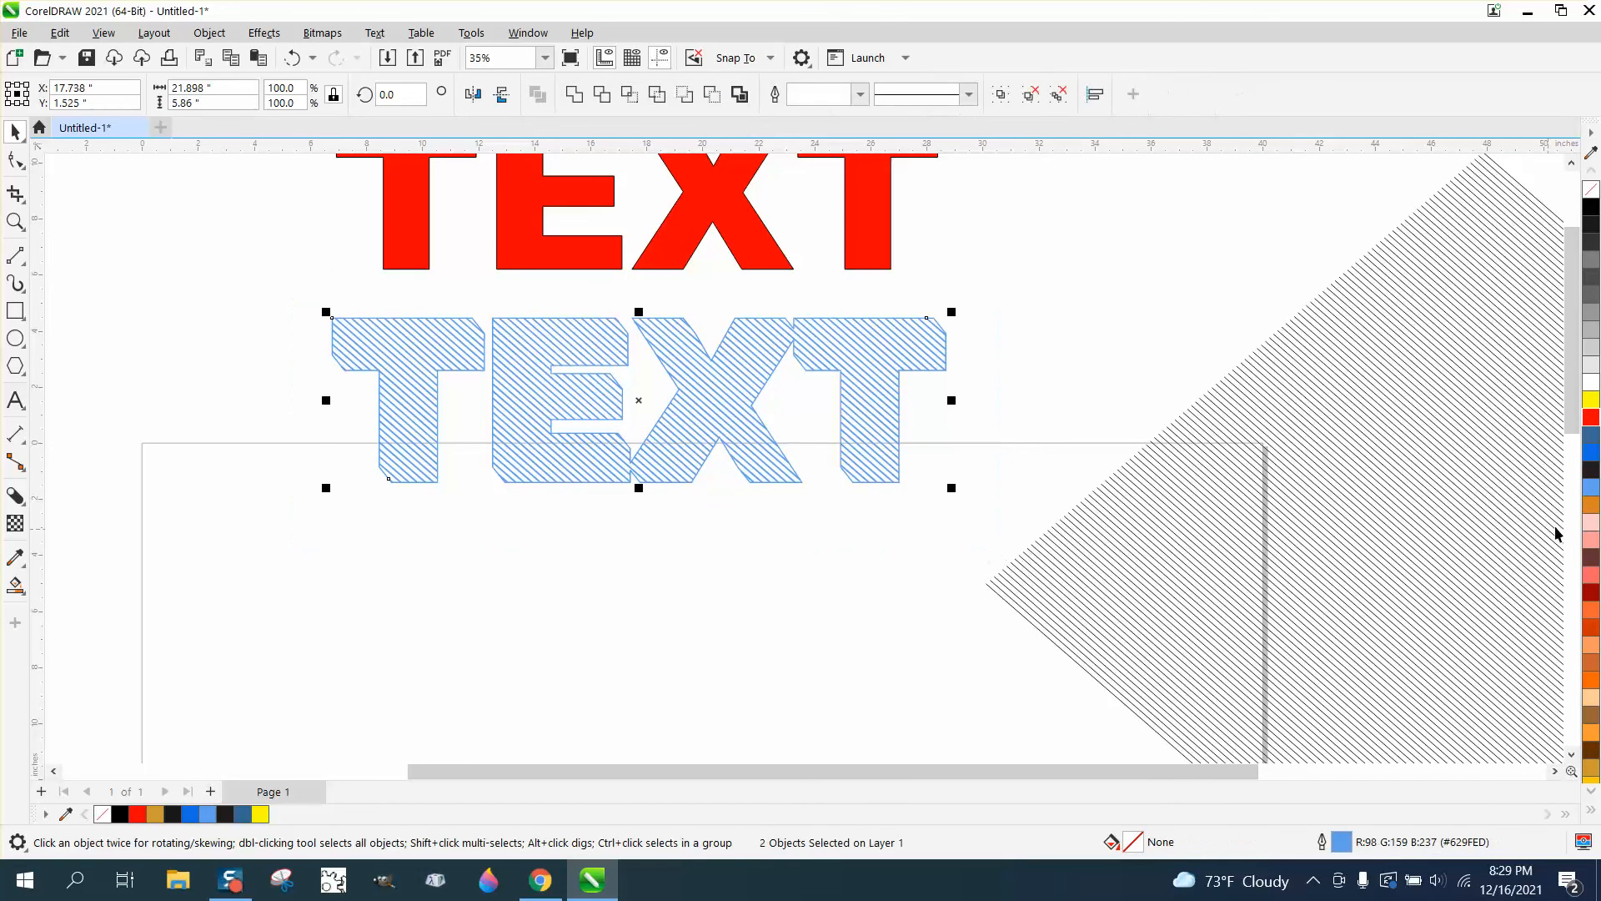
Step: Apply the red swatch so the shadow stripes match the red TEXT
click(1589, 415)
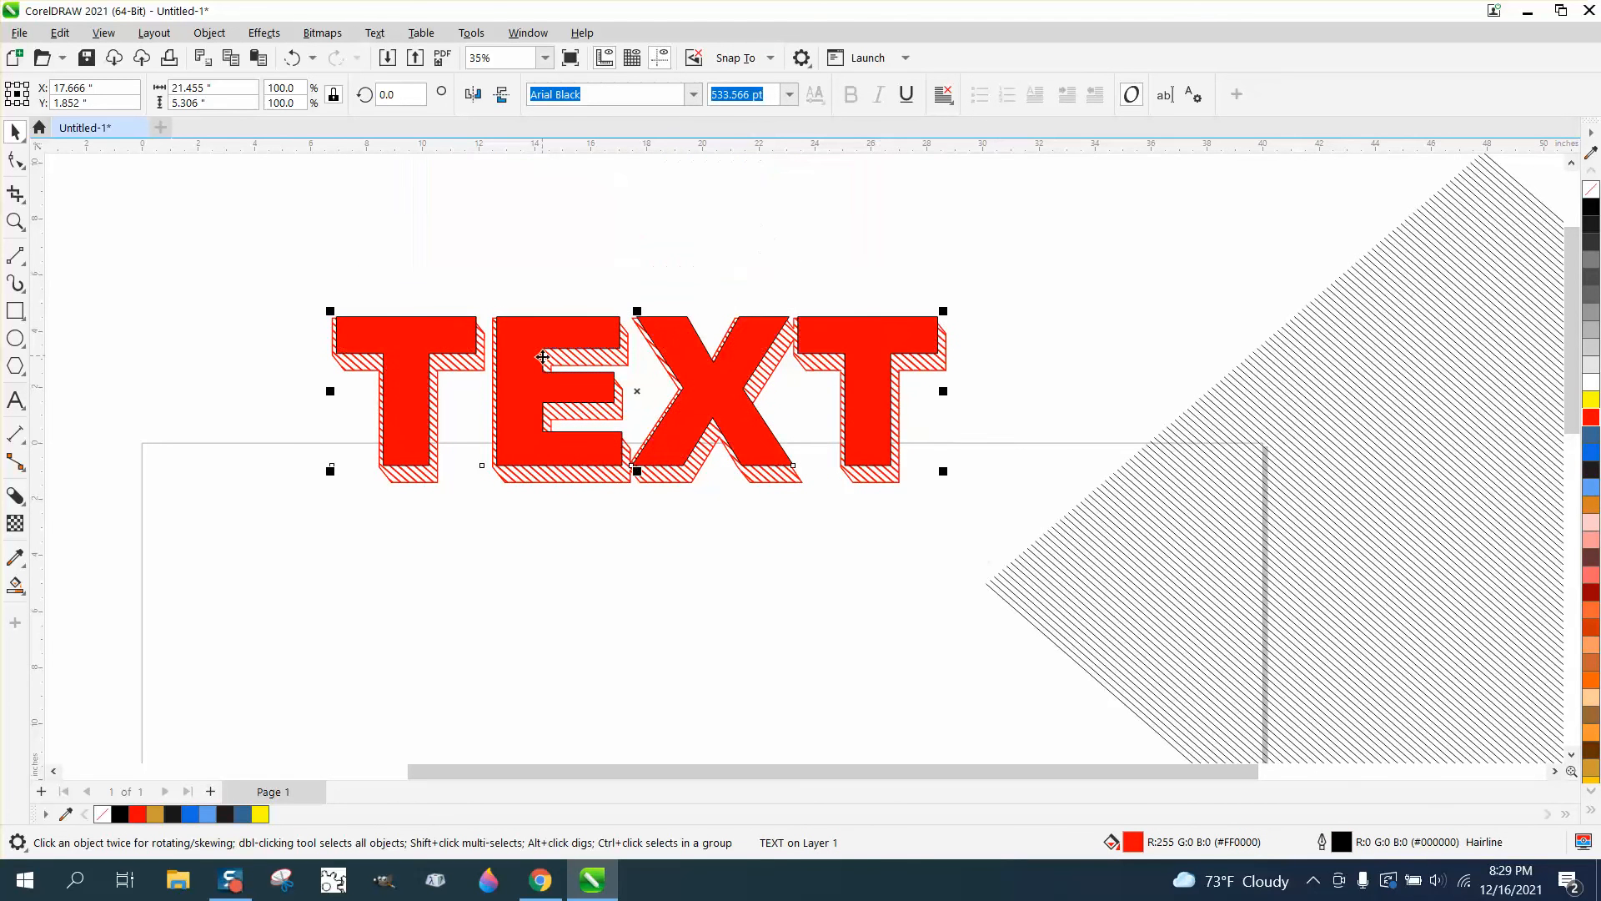
mouse_move(340, 322)
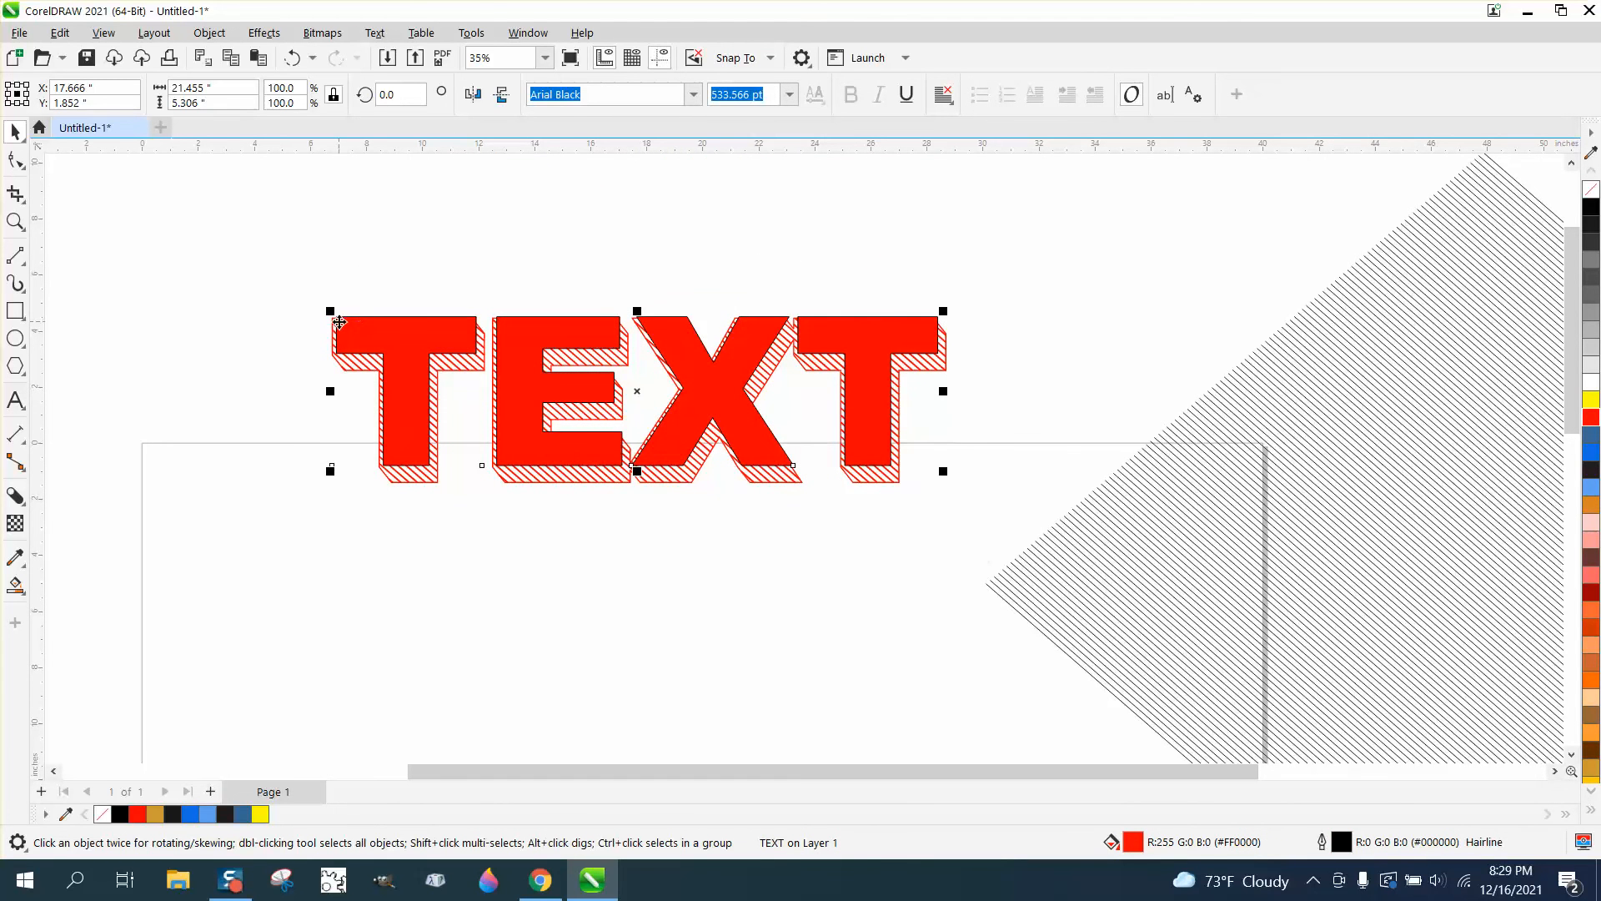